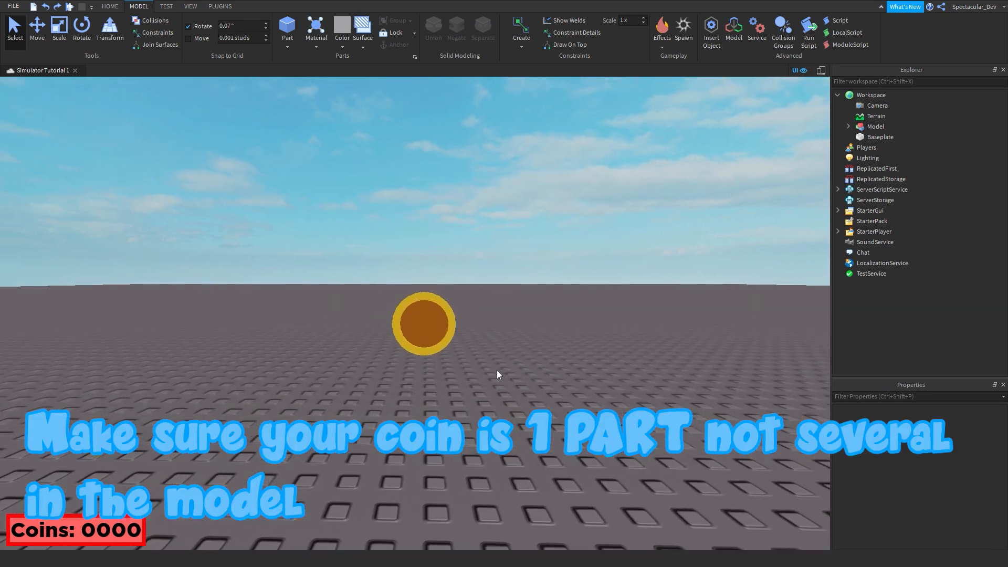
- Union the coin model's two Parts into one solid and select it for a new Script
left_click(849, 126)
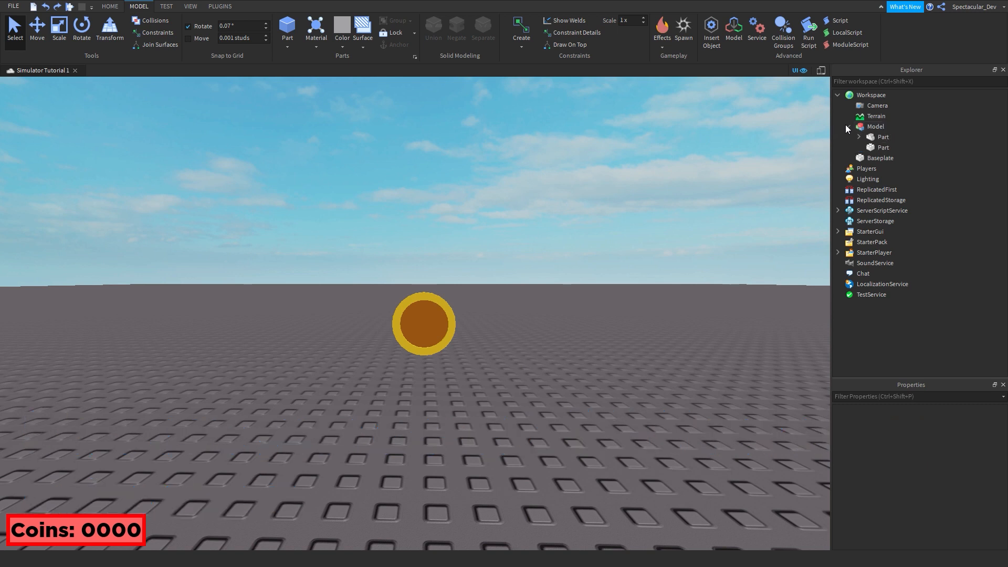
left_click(860, 137)
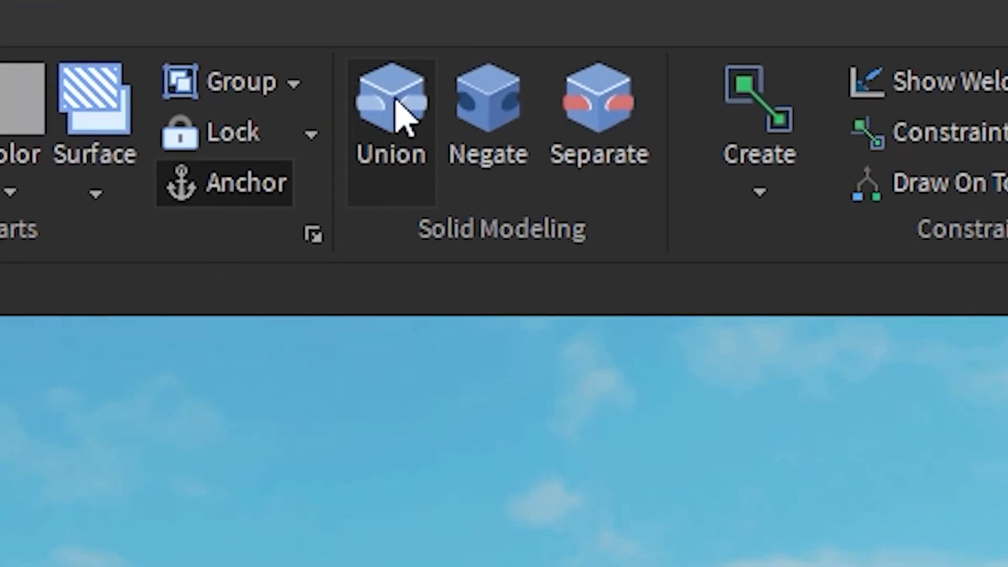
left_click(389, 109)
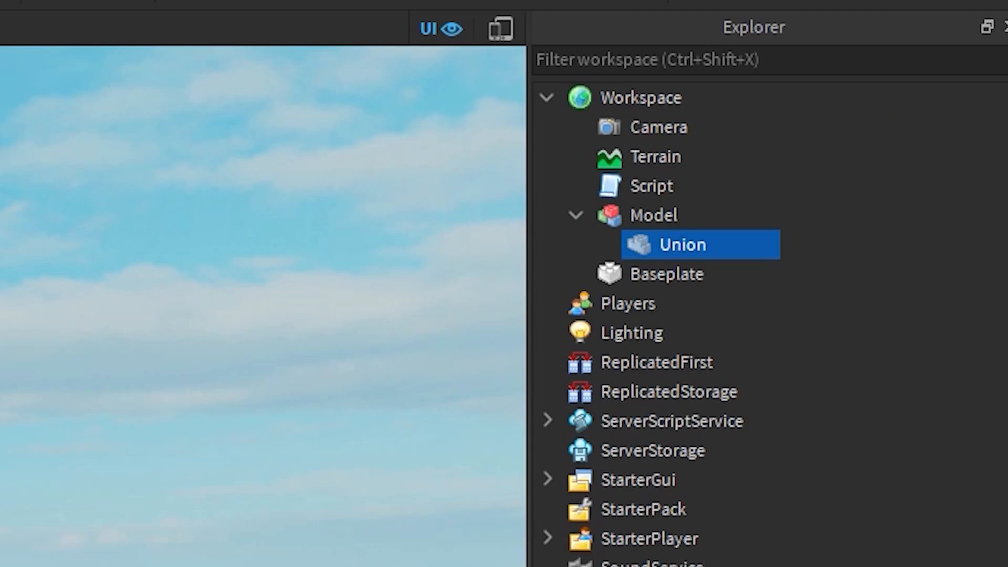
left_click(653, 214)
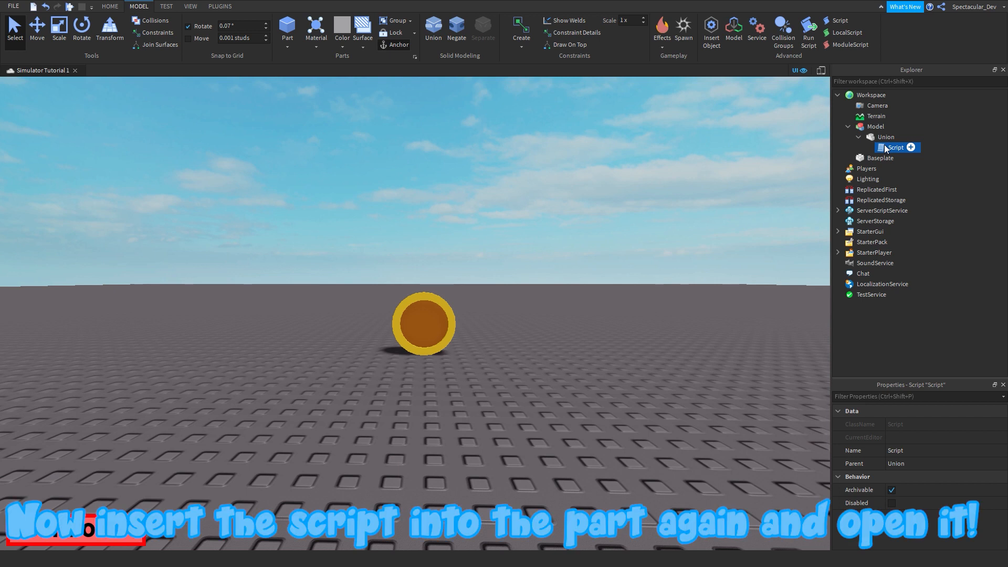
- Add script.Parent:Remove() after the Coins increment in the coin's touch script
double_click(895, 147)
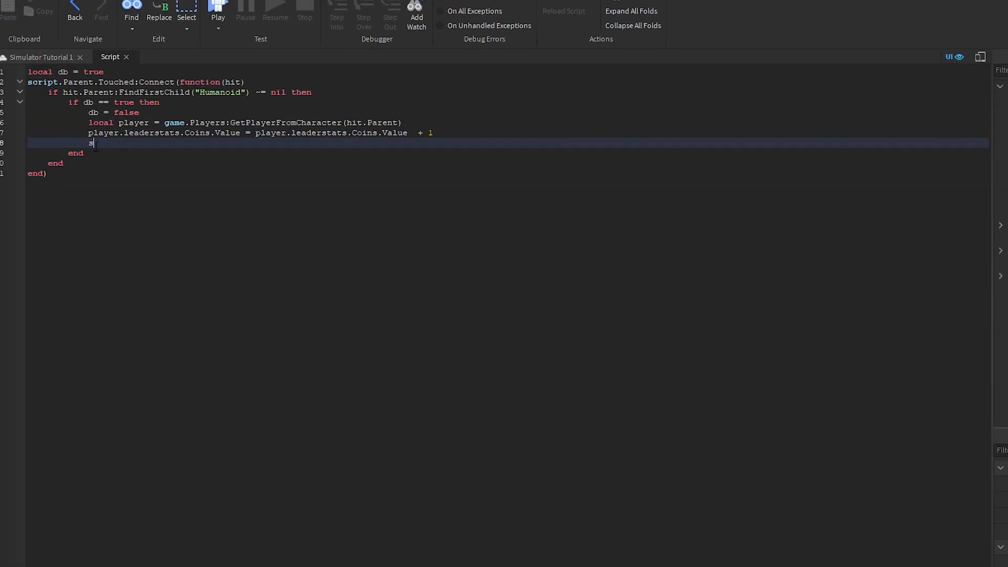
type("script.Parent:Remov")
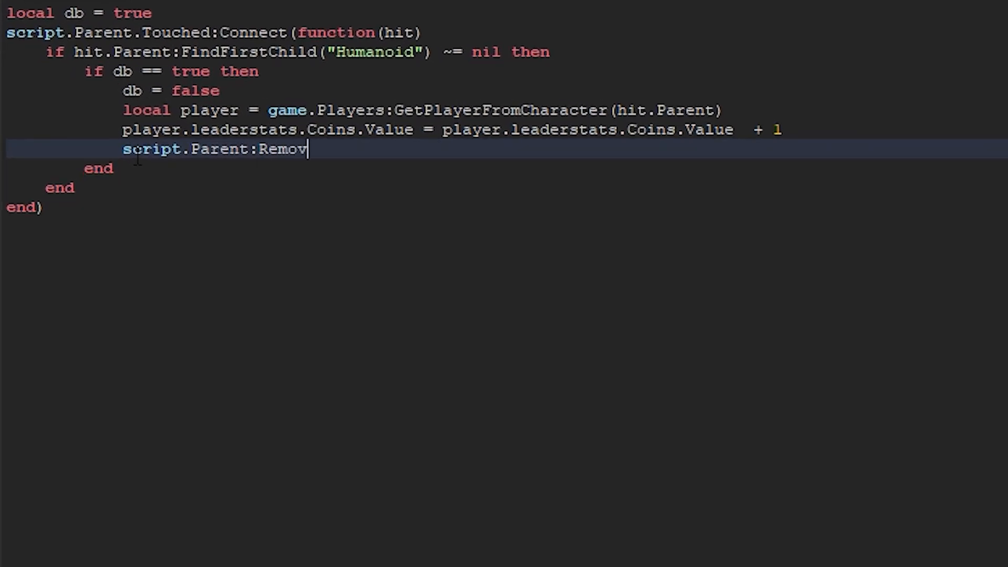
type("e()")
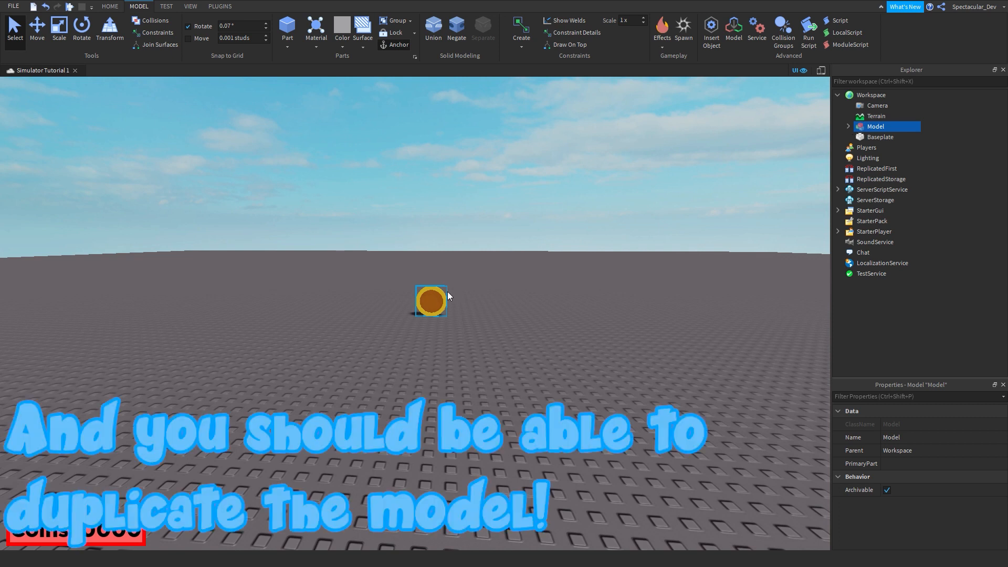
- Duplicate the coin model with Ctrl+D and spread the copies over the baseplate
key("ctrl+d")
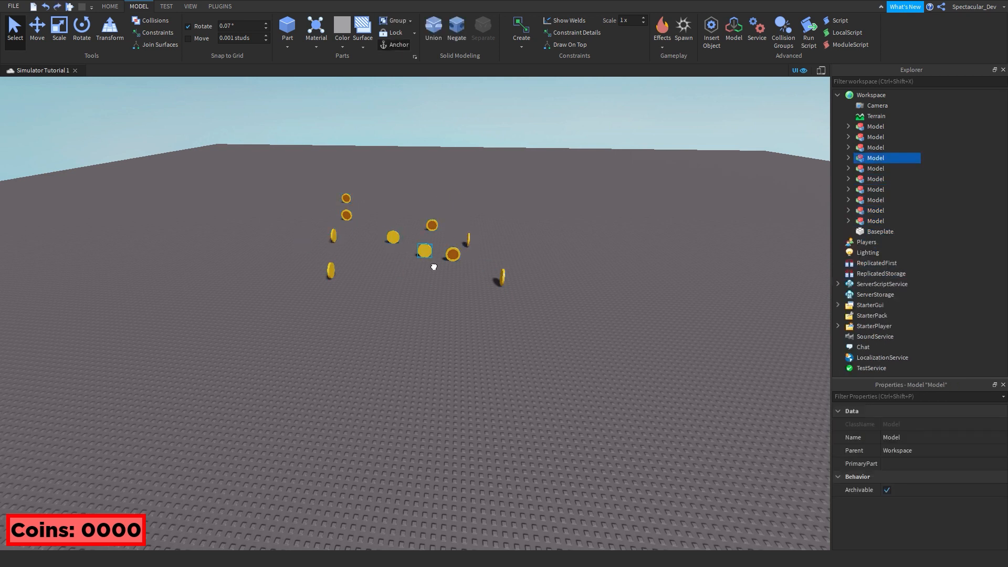
left_click(110, 6)
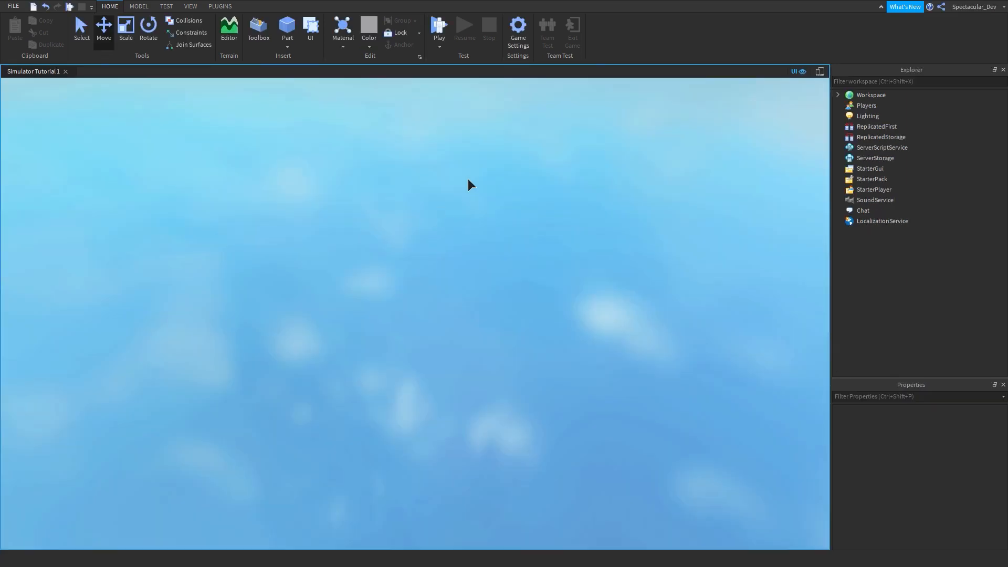
- Play the game, collect coins until the leaderboard reads 14, then stop
left_click(439, 27)
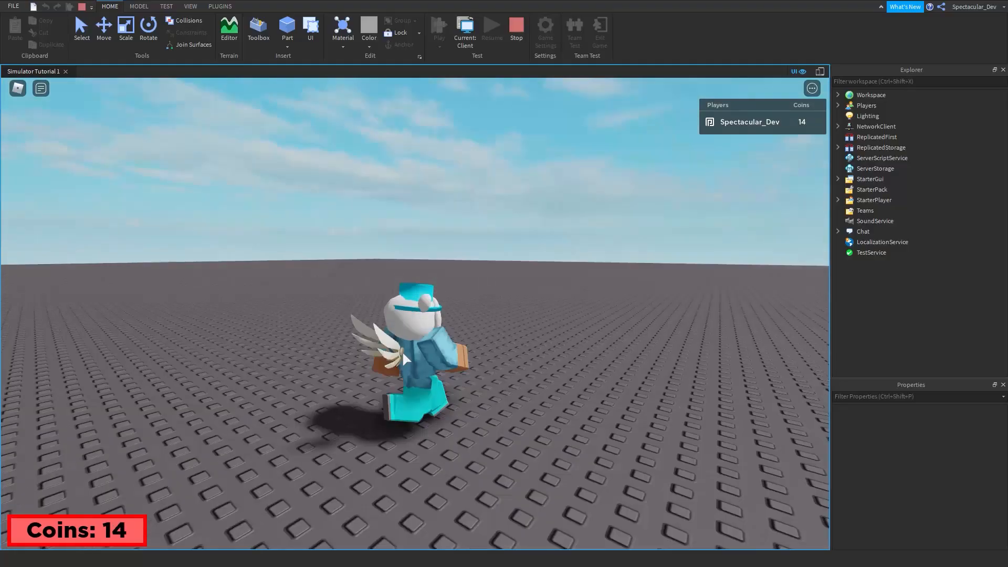
left_click(515, 29)
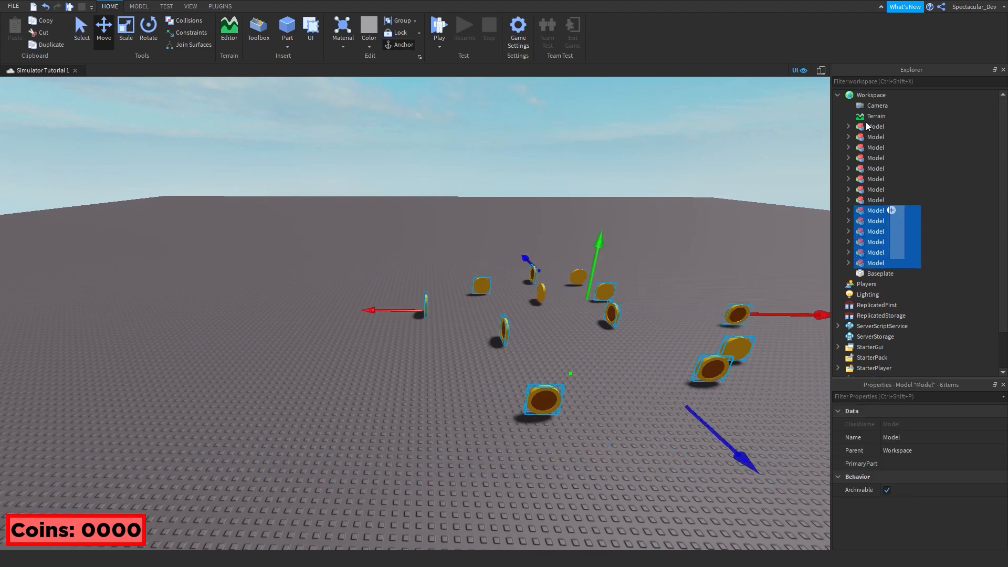
- Group the selected coin models with Ctrl+G and name the group Coins
key("ctrl+g")
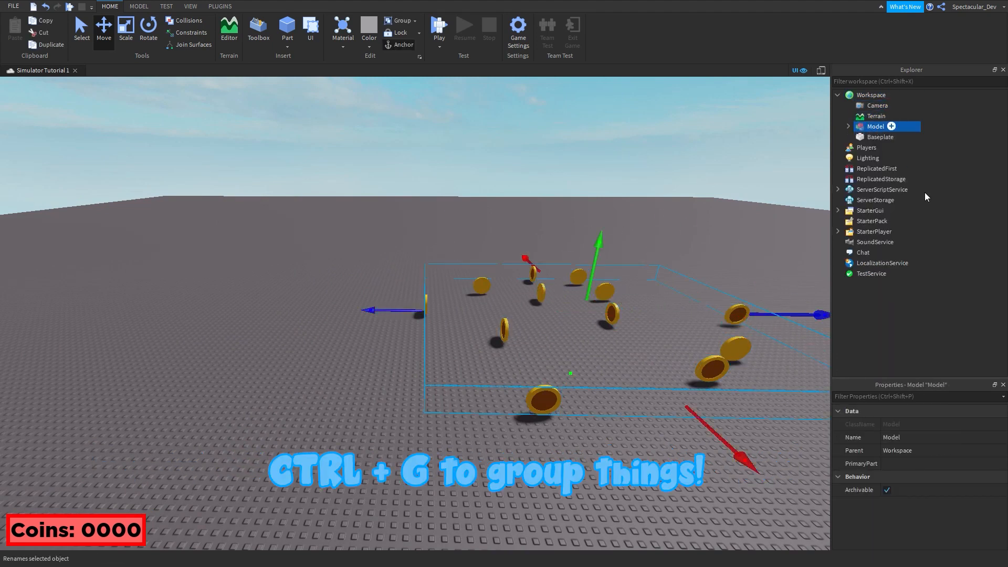
type("Coins")
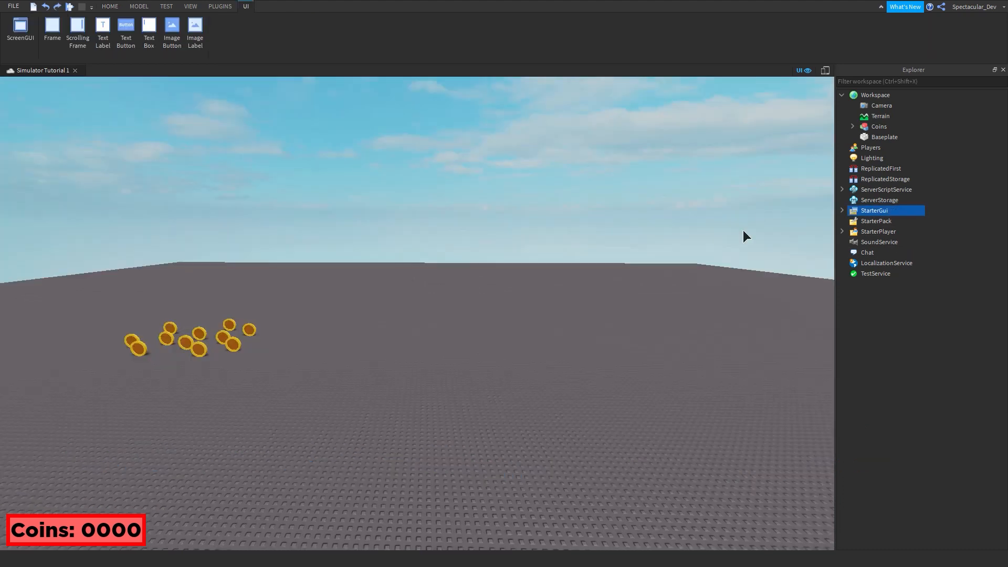
- Insert a ScreenGui in StarterGui with a white TextButton reading CLICK
left_click(19, 27)
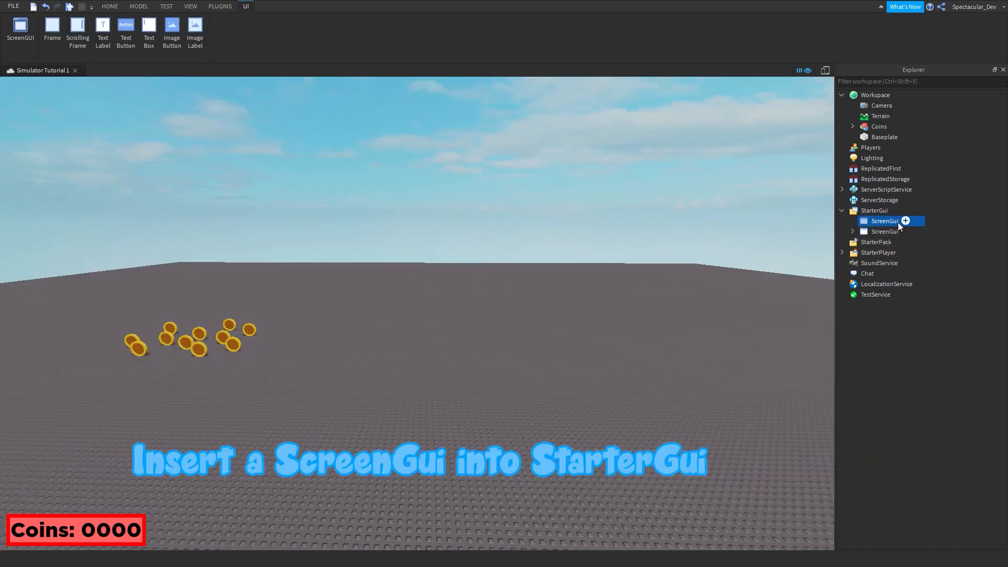
left_click(125, 30)
type("co")
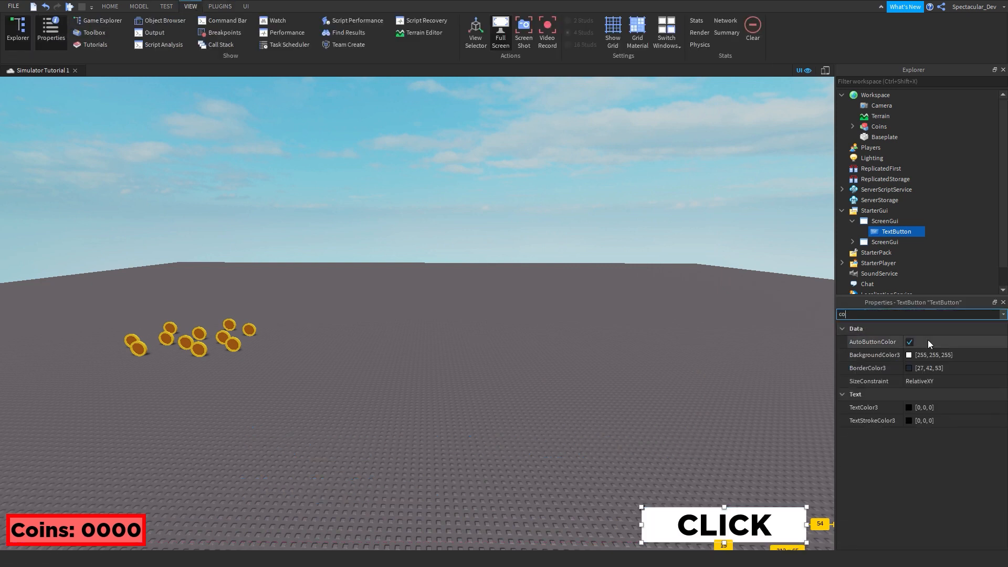
type("bo")
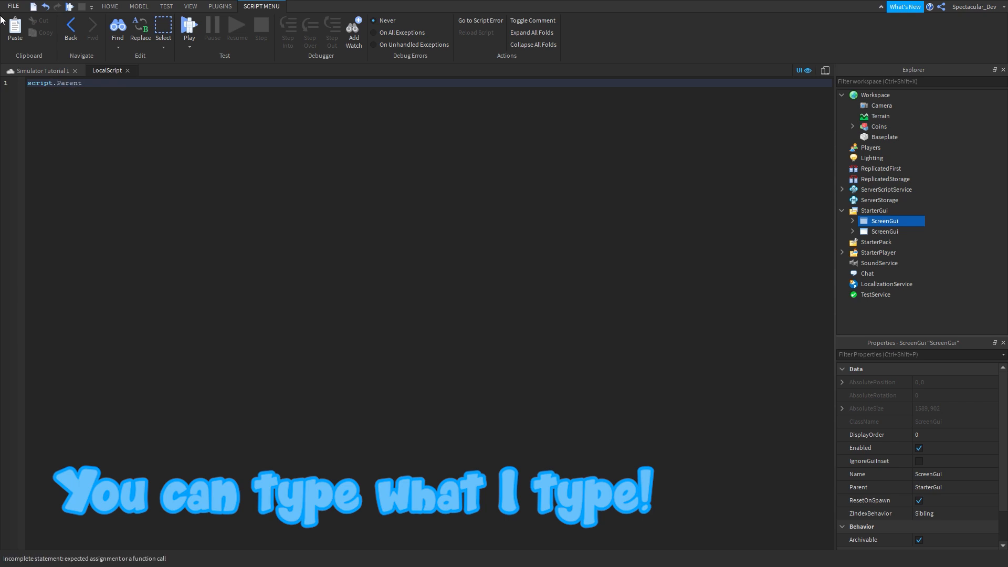
- Write script.Parent.MouseButton1Click:Connect() in the button's LocalScript
type(".MouseButton1Click:o")
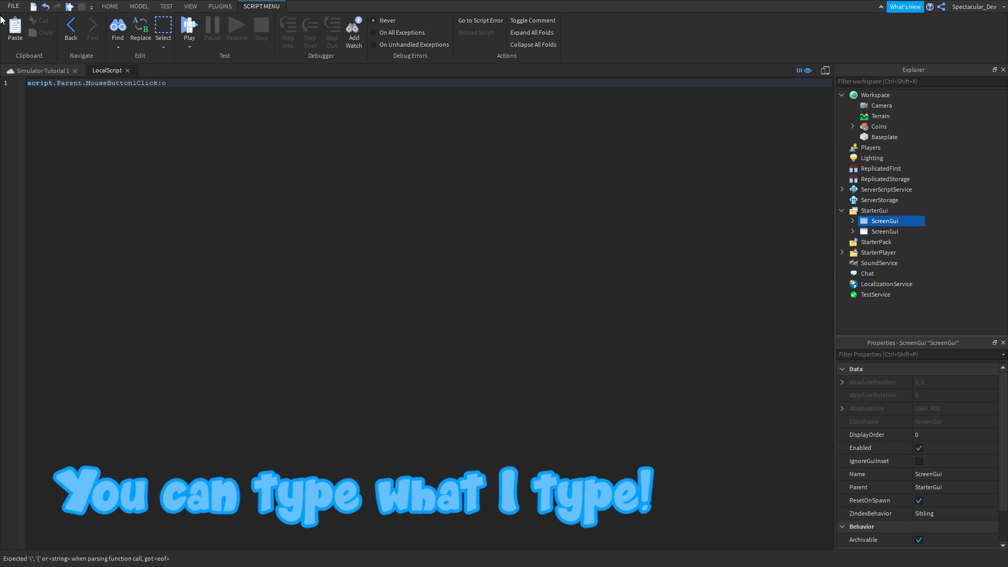
type("Connect()")
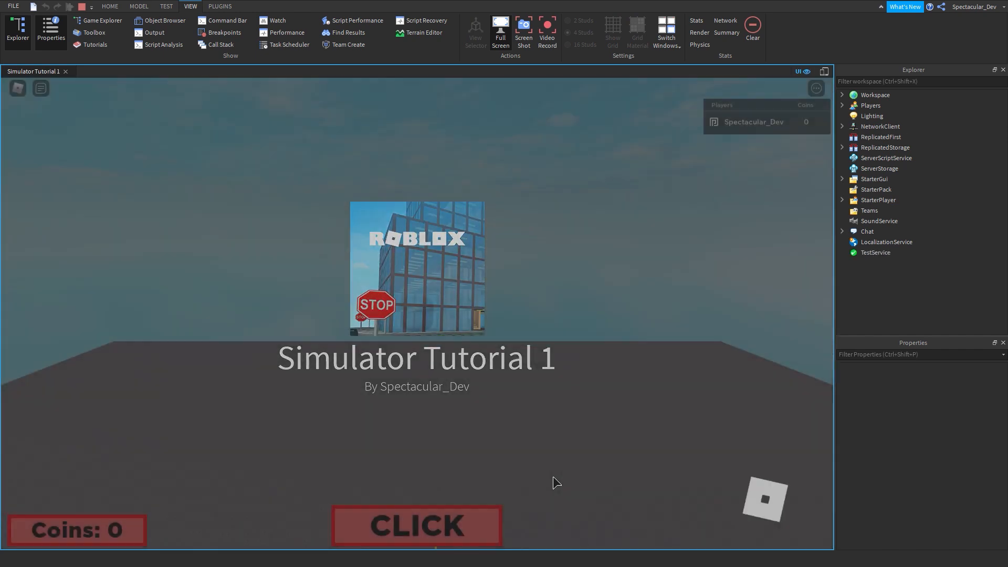
- Click the in-game CLICK button repeatedly until the coin counter hits 48, then stop
left_click(416, 526)
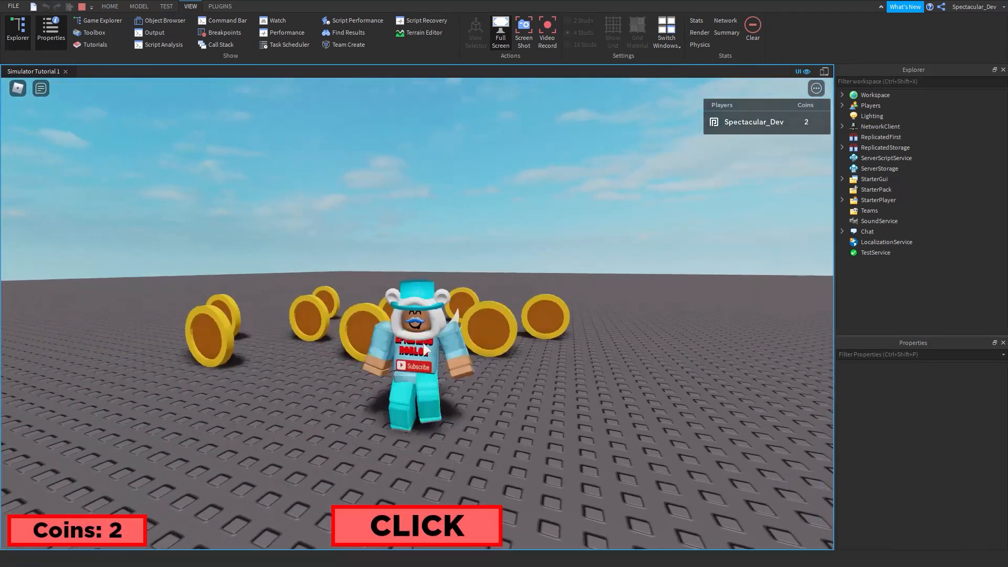
left_click(416, 525)
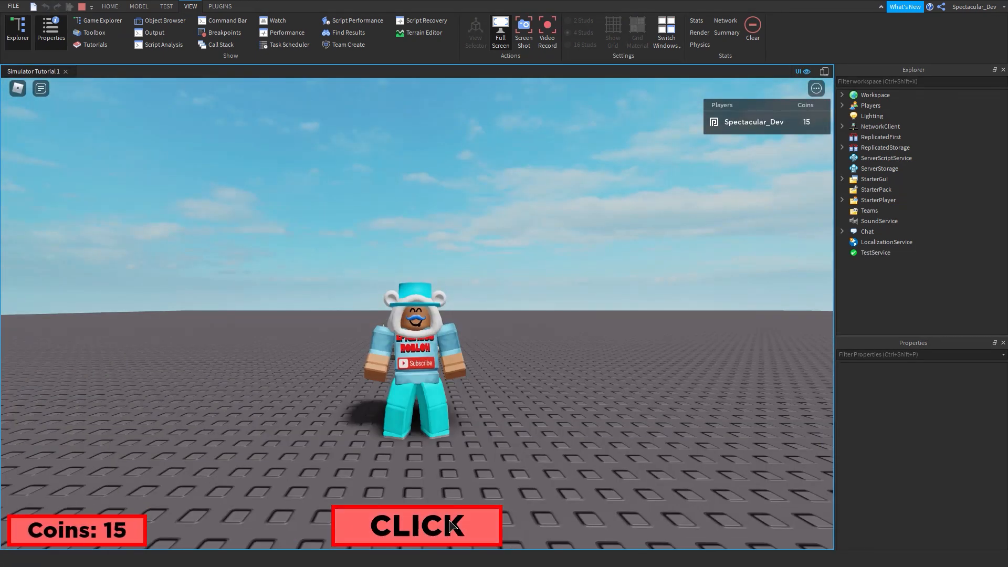
left_click(416, 526)
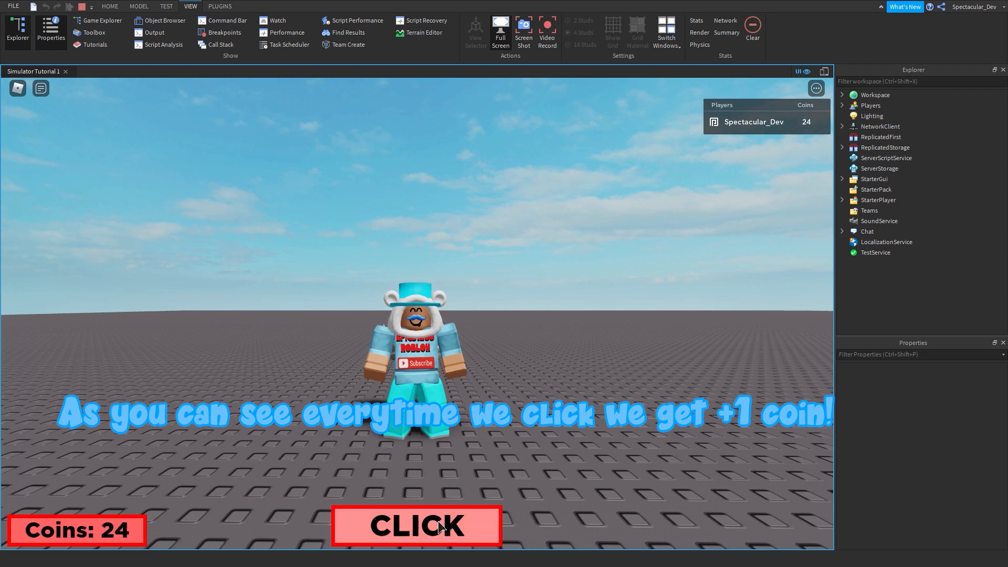
left_click(417, 526)
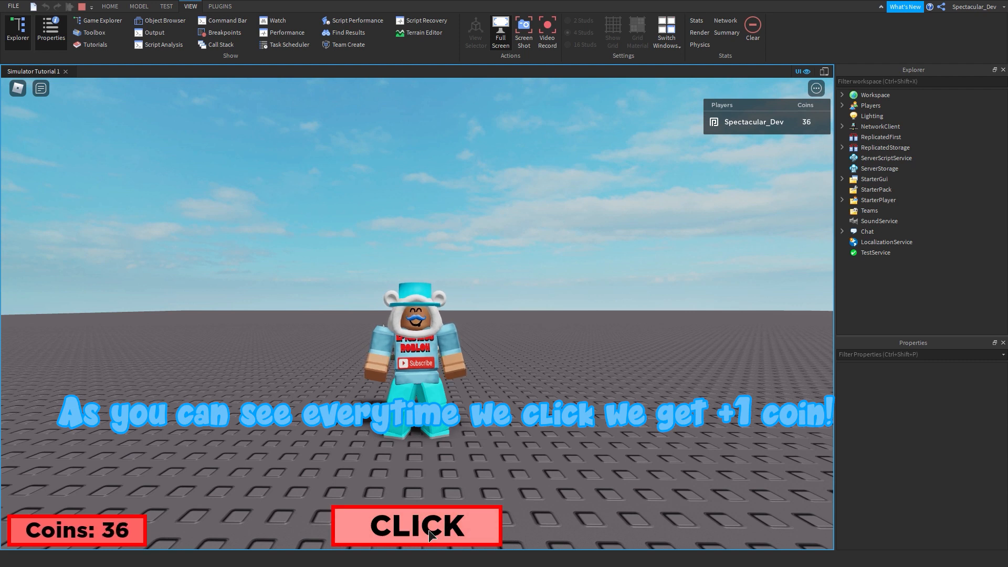
left_click(417, 525)
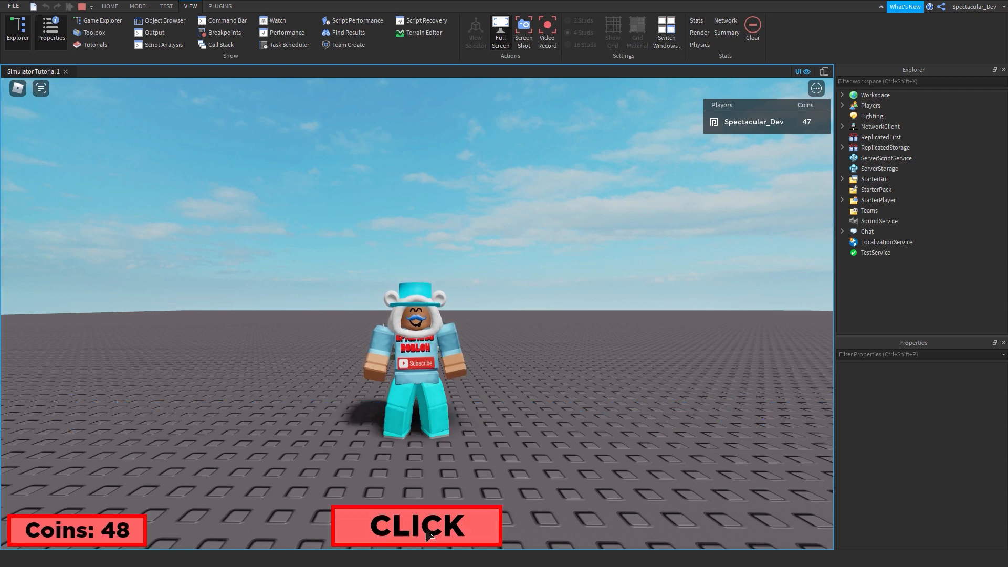
left_click(417, 526)
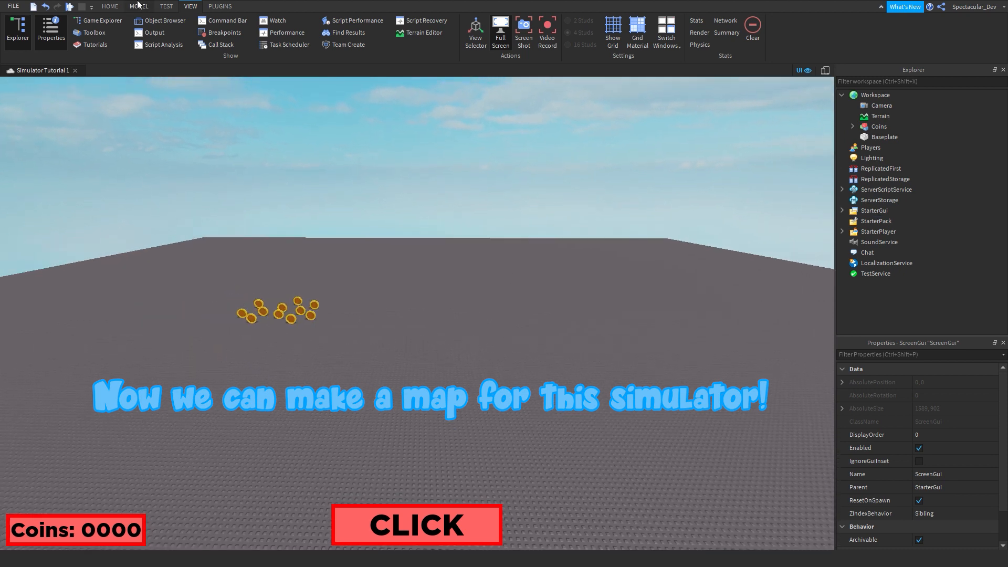
- Insert Parts from Home to build a green floor and grass-topped brown walls around the coins
left_click(109, 6)
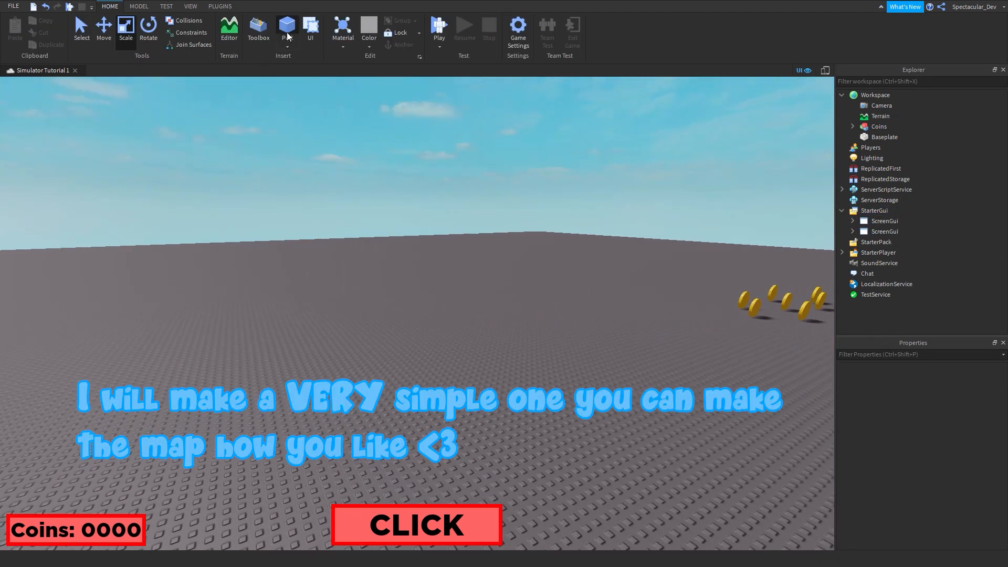
left_click(287, 29)
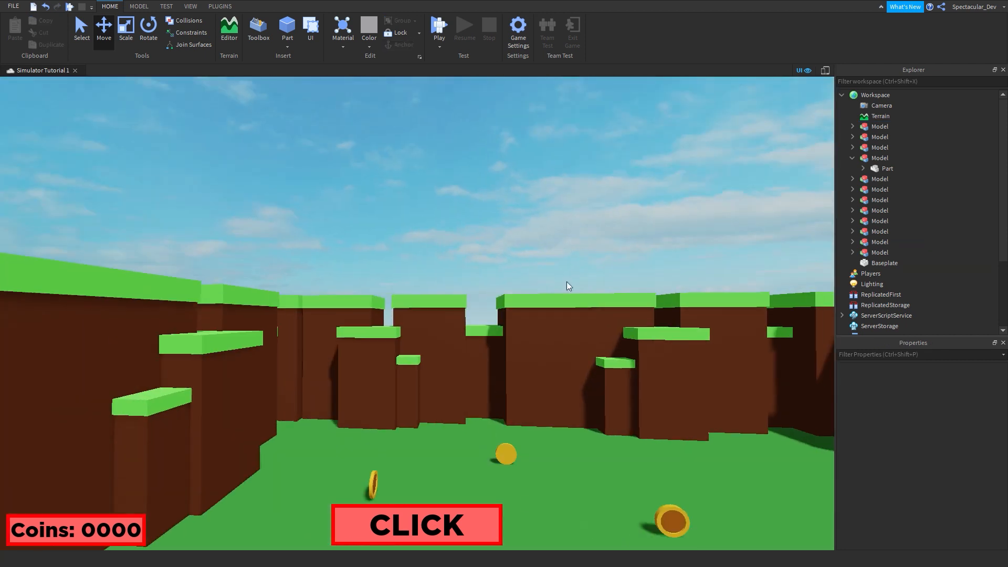
mouse_move(632, 533)
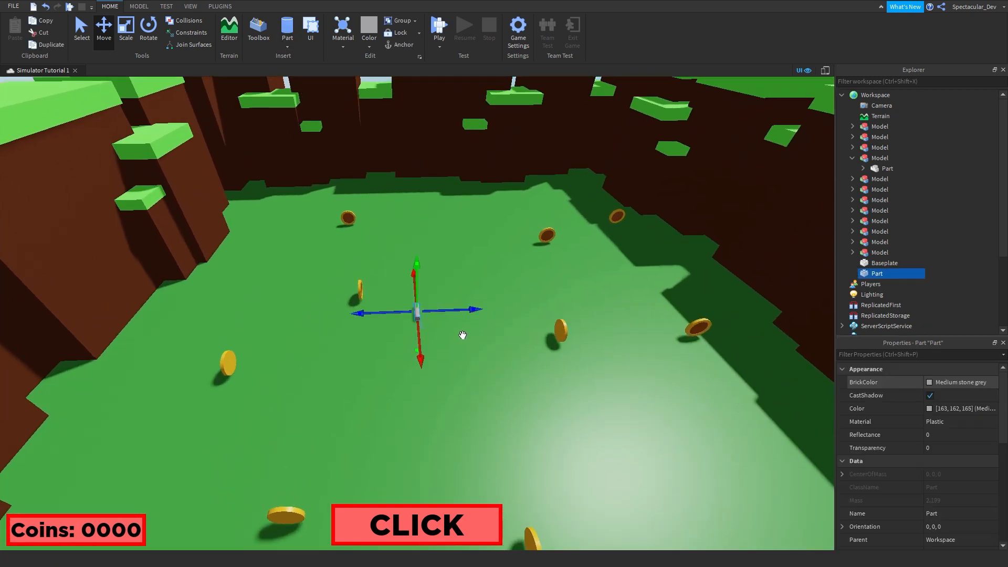
- Shape cylinder parts into a flat gold disc mid-floor and add a SpawnLocation on top
left_click(81, 28)
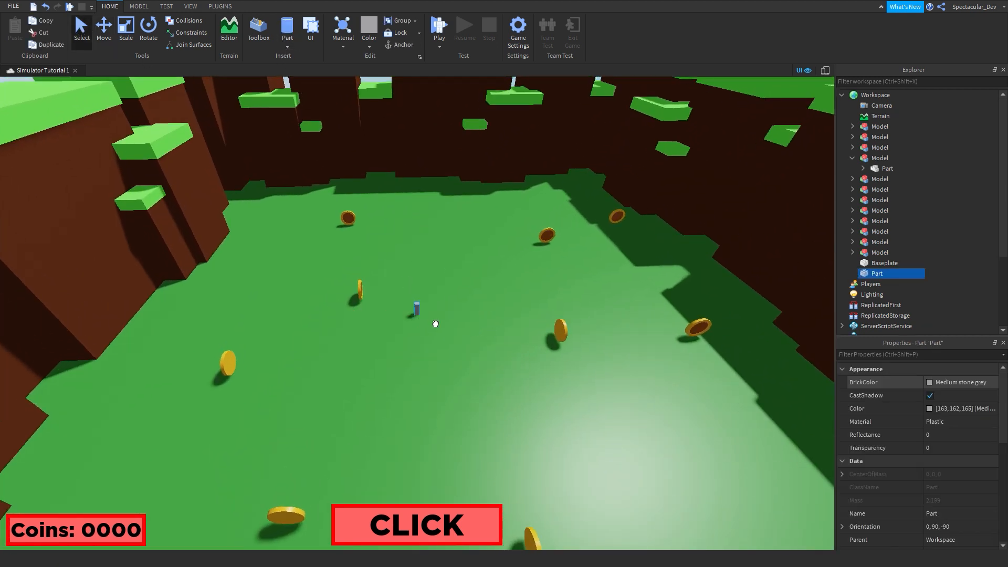
left_click(125, 30)
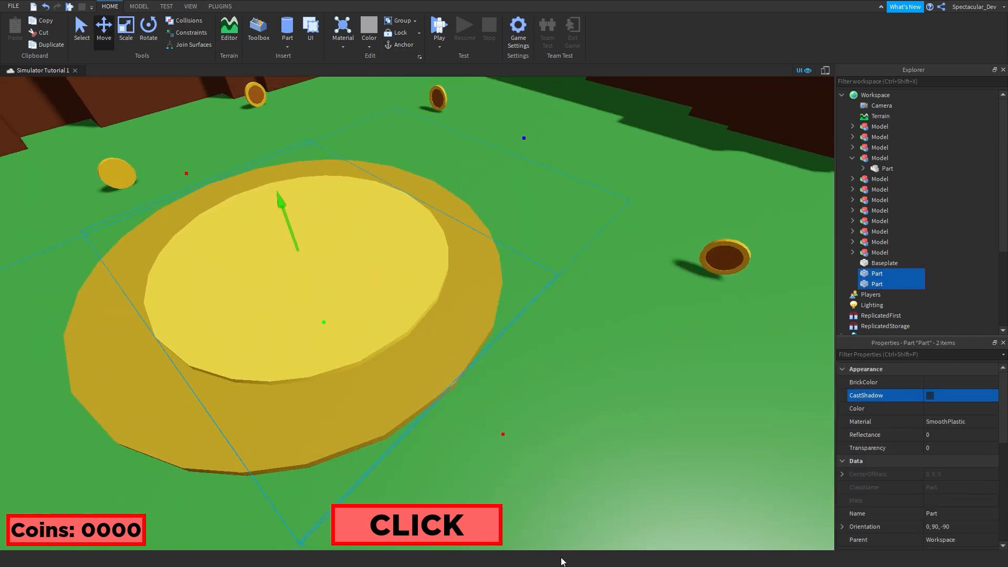
mouse_move(843, 565)
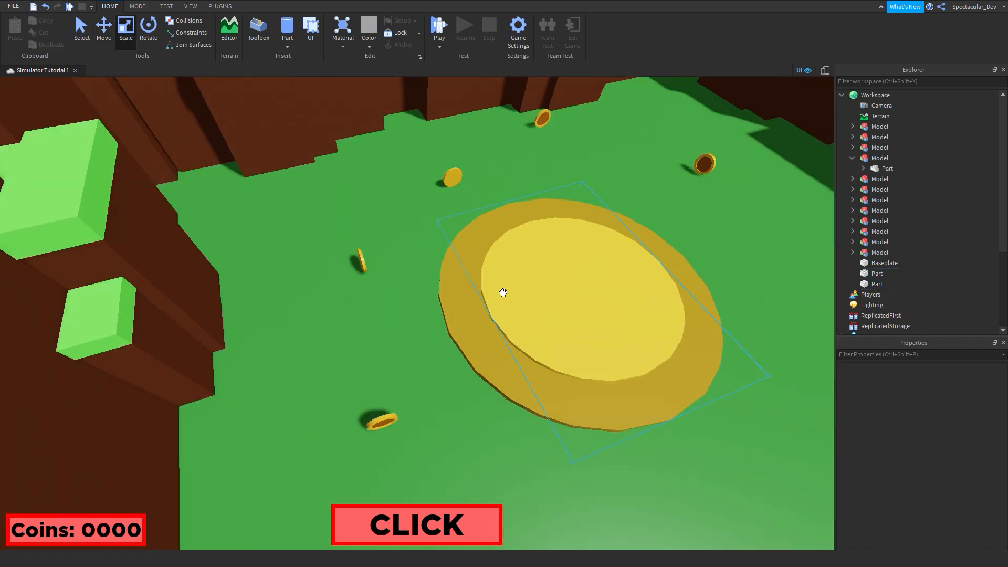
left_click(504, 293)
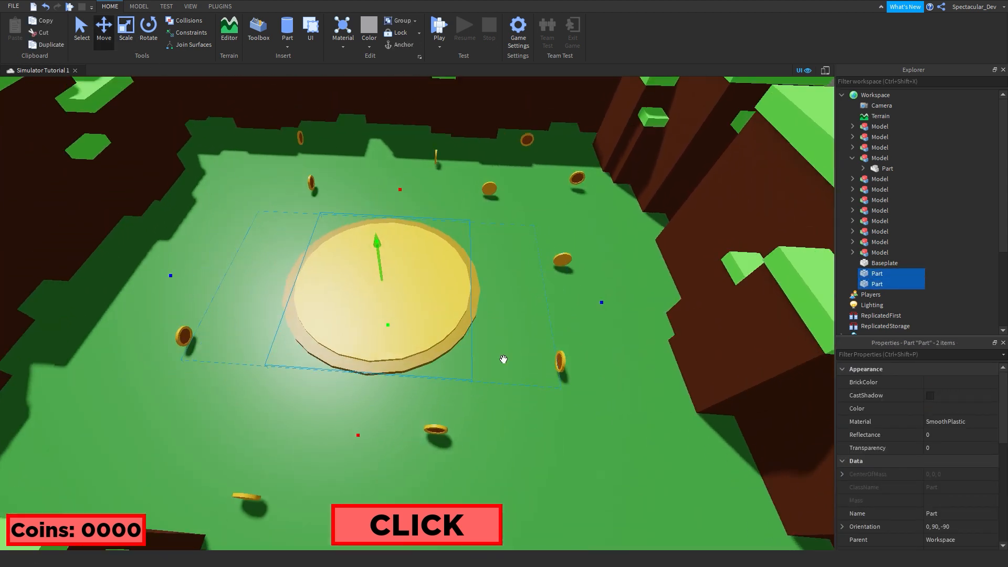
left_click(138, 6)
type("ca")
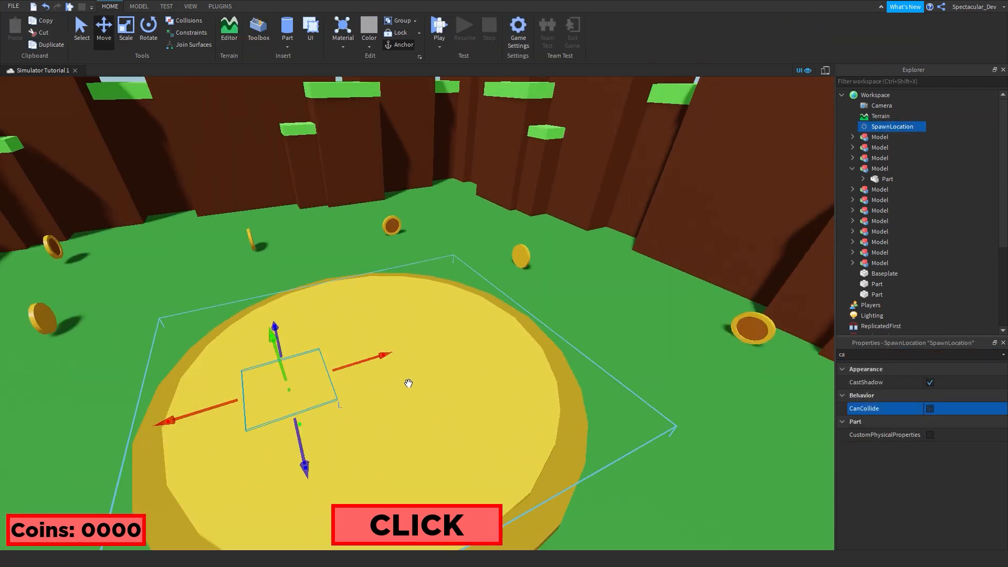
- Start a playtest of the finished map
left_click(439, 28)
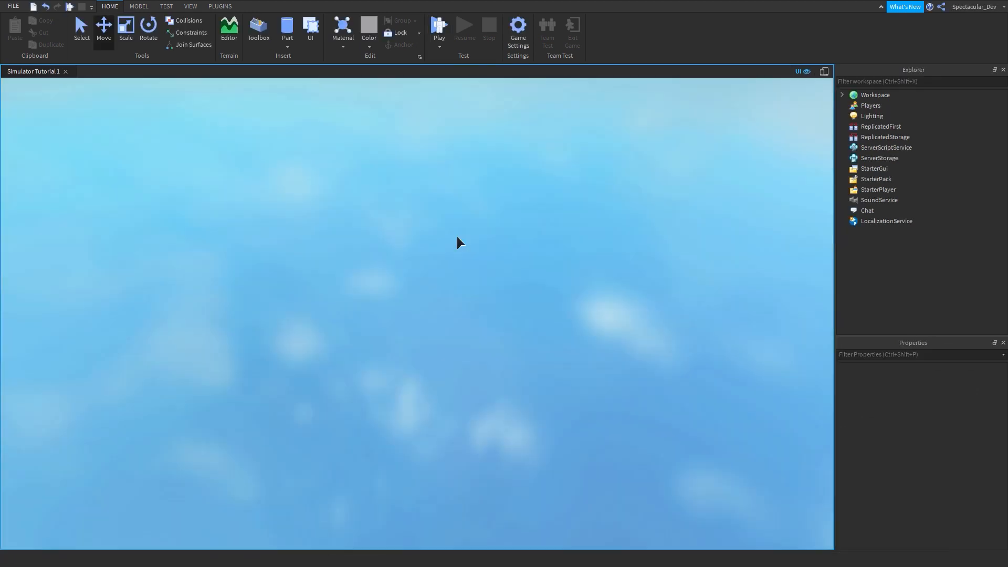
left_click(439, 27)
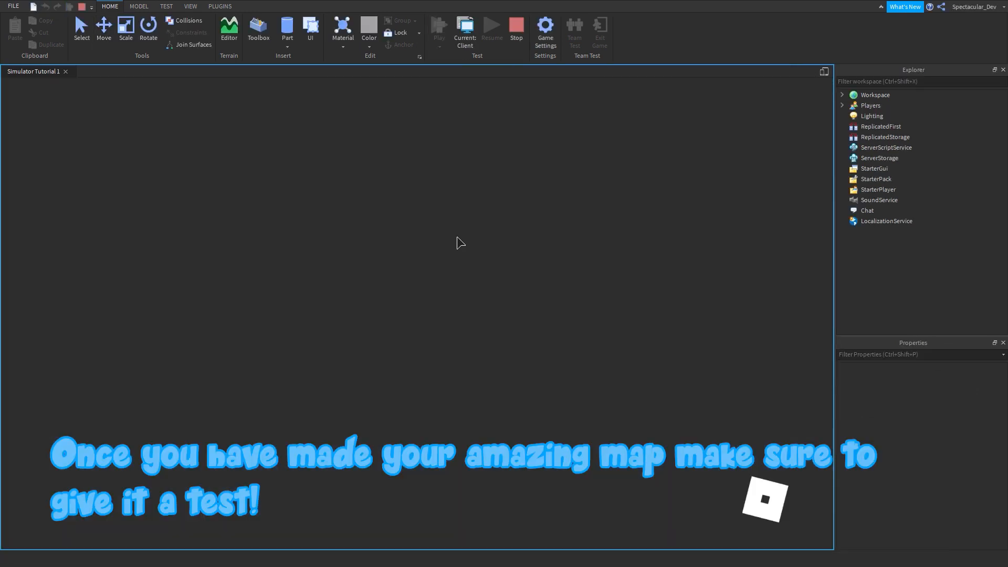
left_click(439, 27)
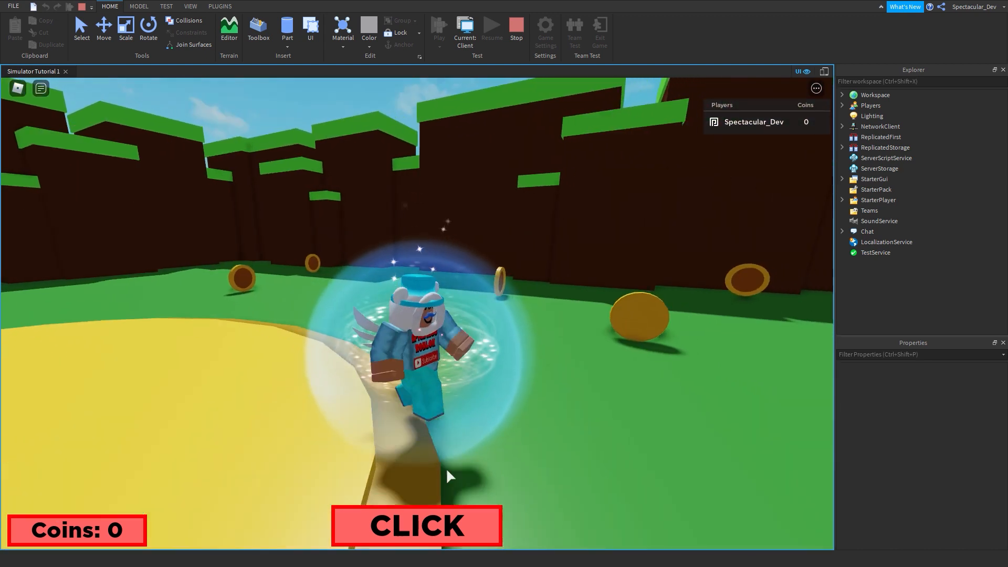
- Earn coins with the CLICK button to reach 20, then stop the playtest
left_click(417, 526)
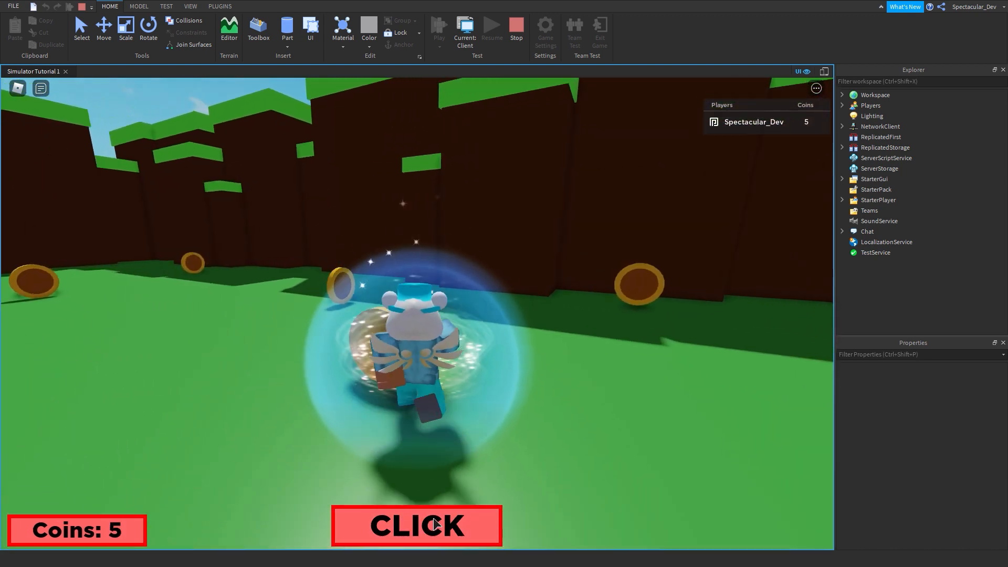
left_click(416, 525)
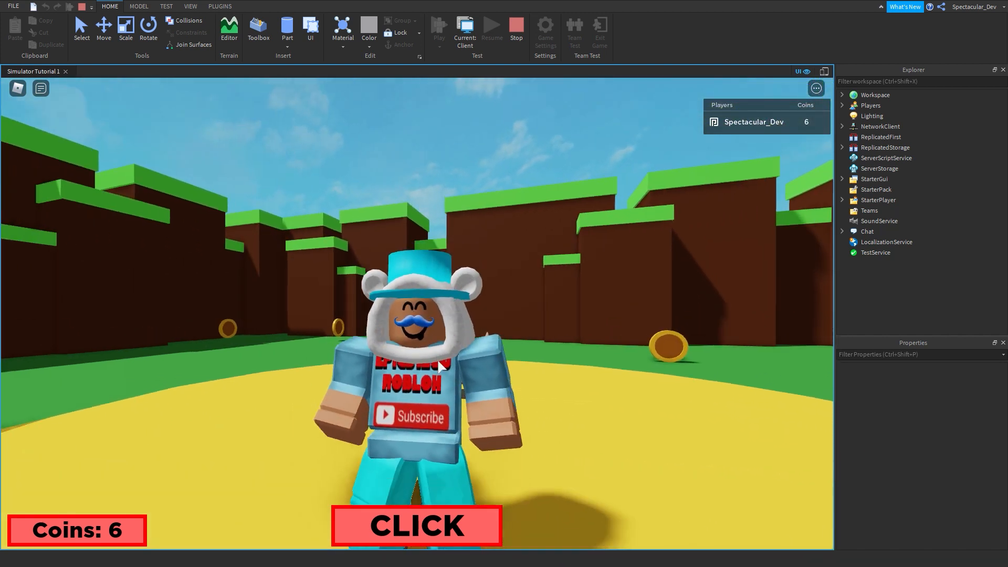
left_click(416, 526)
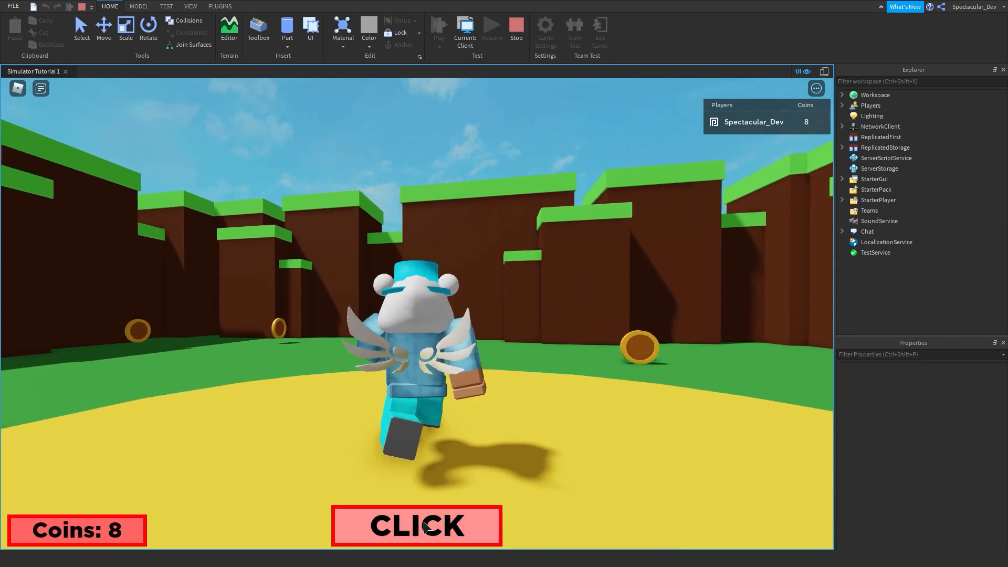
left_click(417, 526)
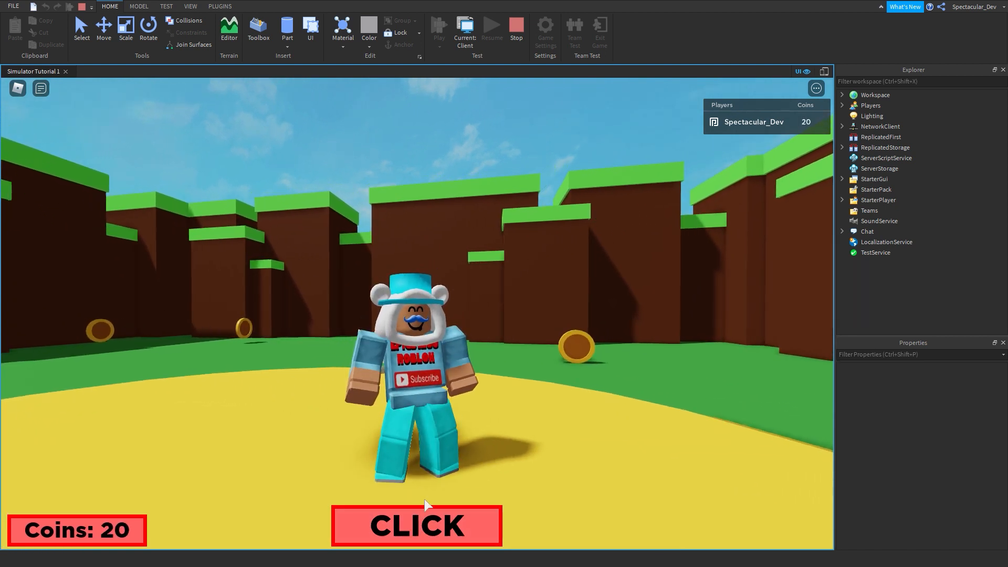
left_click(515, 30)
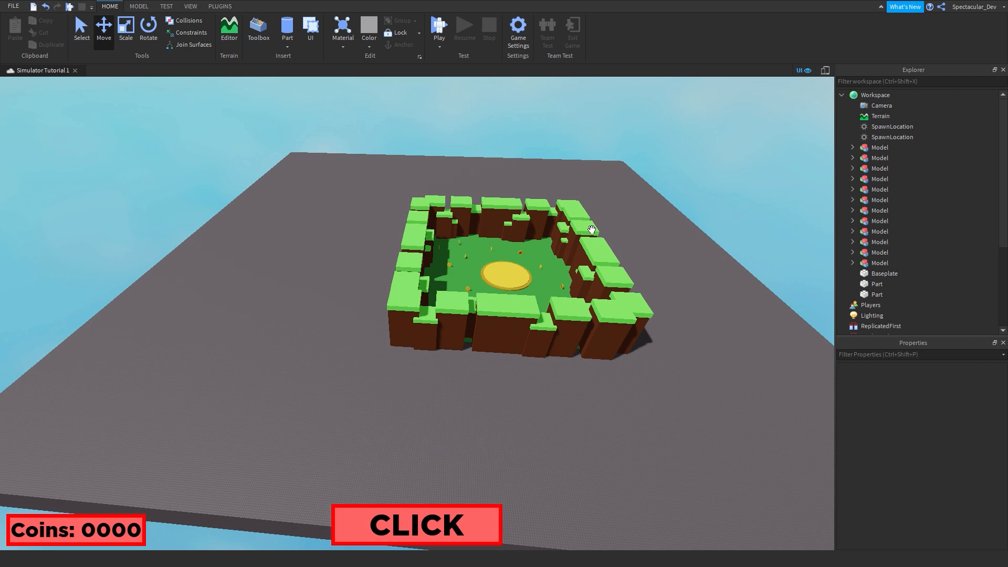